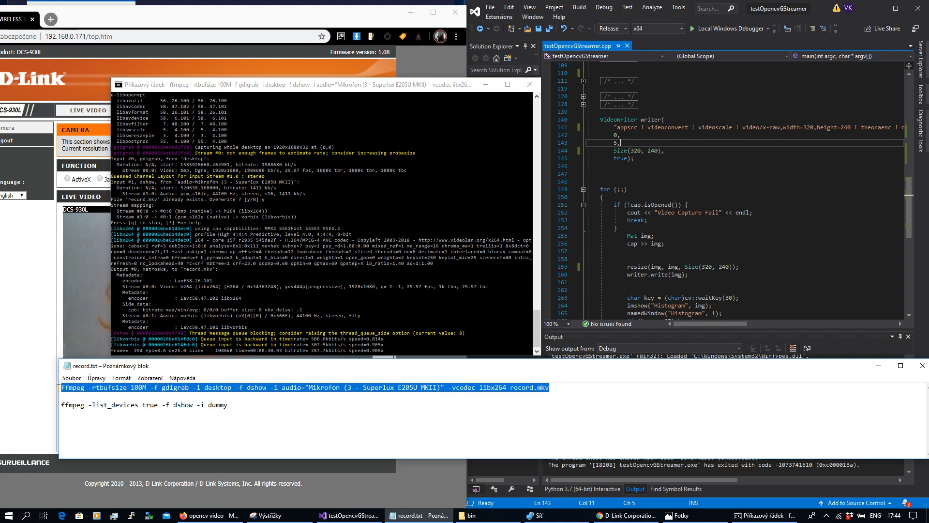
# Step: Highlight the ffmpeg desktop-recording and device-listing commands, then go to the camera's SETUP section
pyautogui.doubleClick(102, 387)
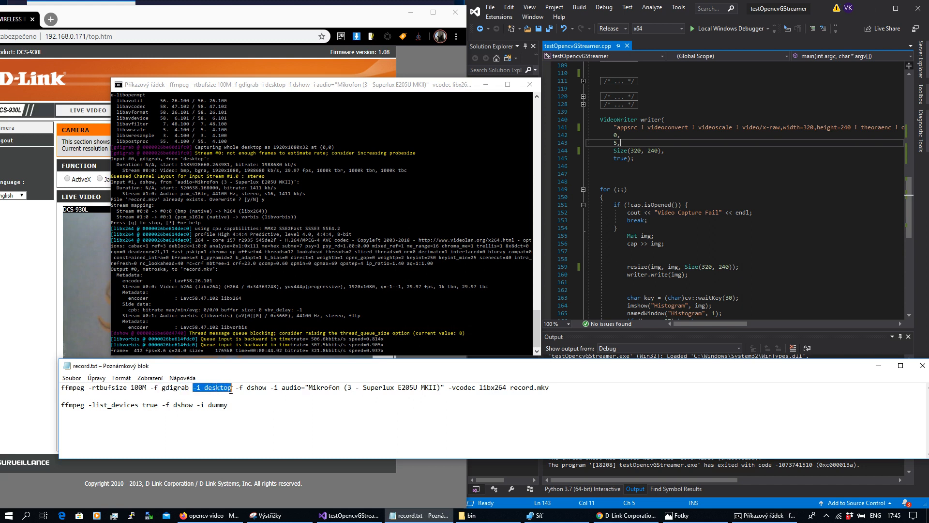
pyautogui.doubleClick(257, 387)
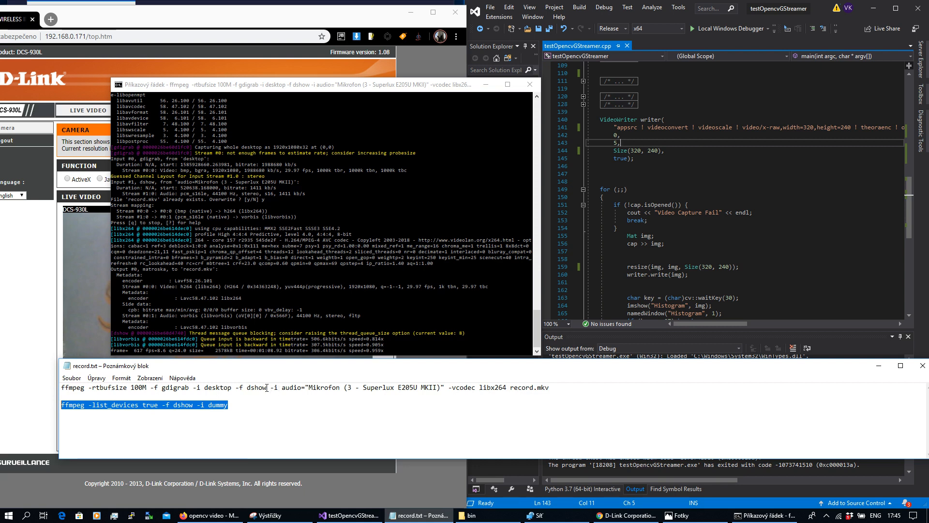
pyautogui.moveTo(270, 387); pyautogui.dragTo(424, 387)
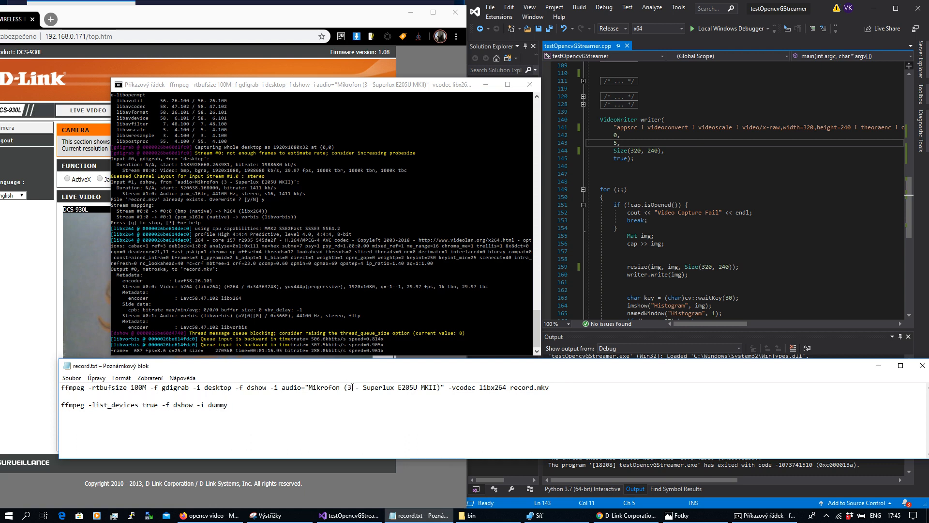
pyautogui.moveTo(314, 387); pyautogui.dragTo(450, 388)
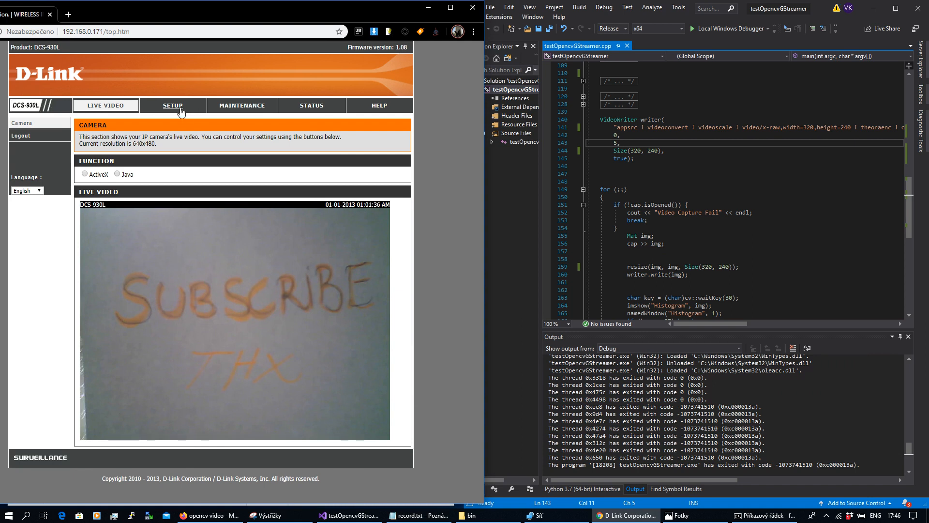
pyautogui.click(173, 105)
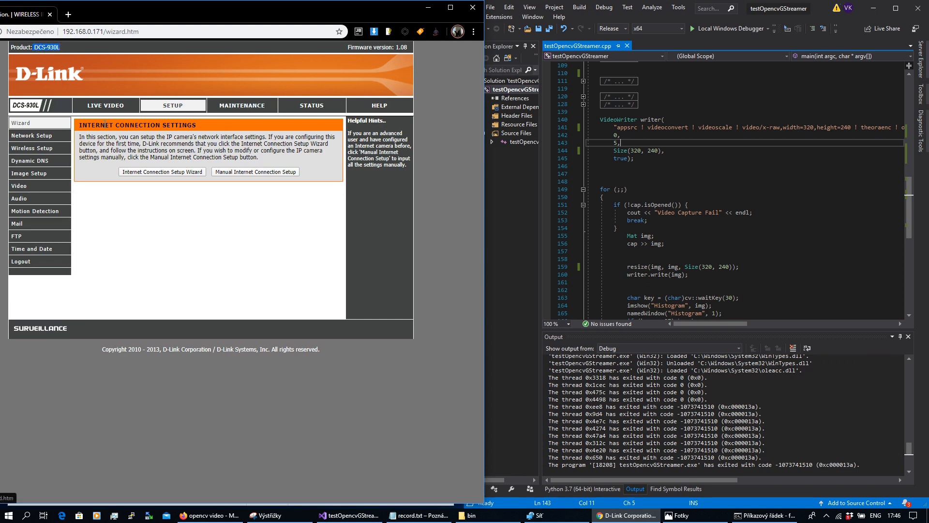
# Step: Browse the camera's Maintenance, Setup, Video, Audio and Motion Detection pages
pyautogui.click(242, 105)
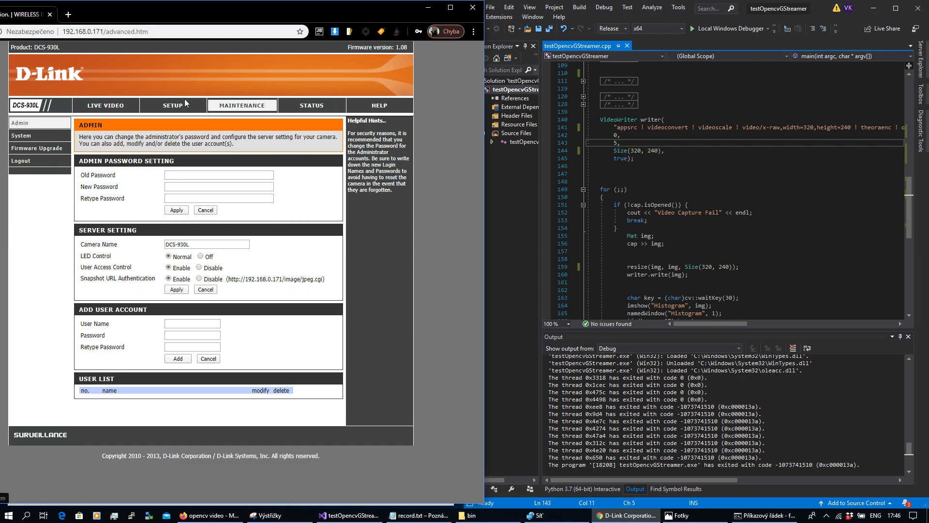
pyautogui.click(172, 105)
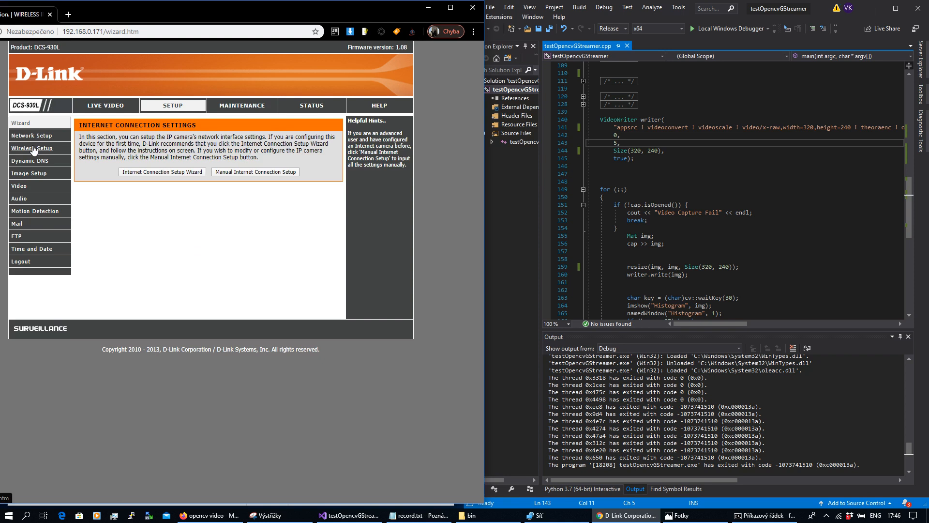
pyautogui.moveTo(30, 176)
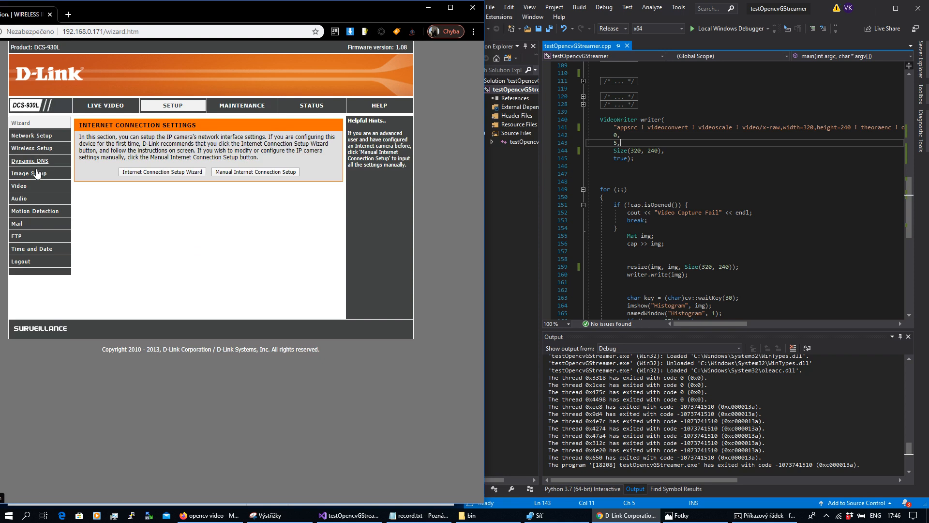
pyautogui.click(28, 173)
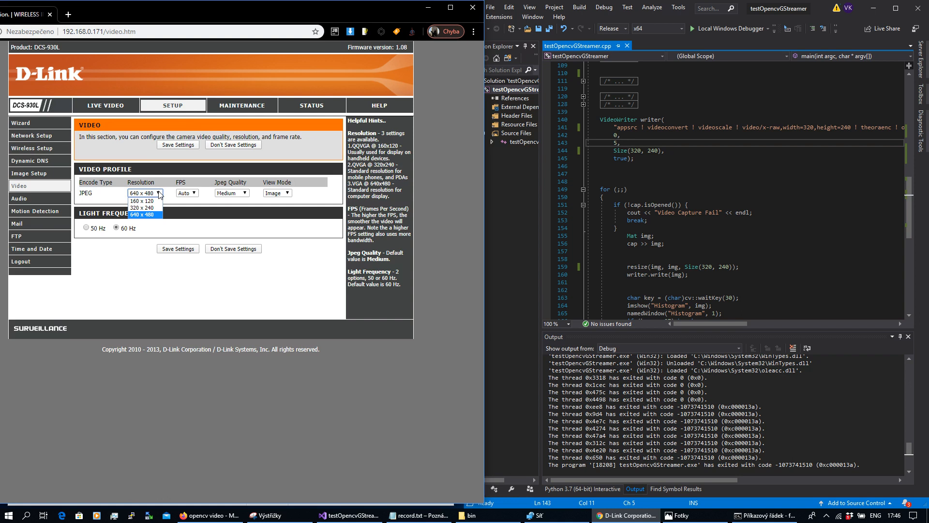
pyautogui.moveTo(218, 215)
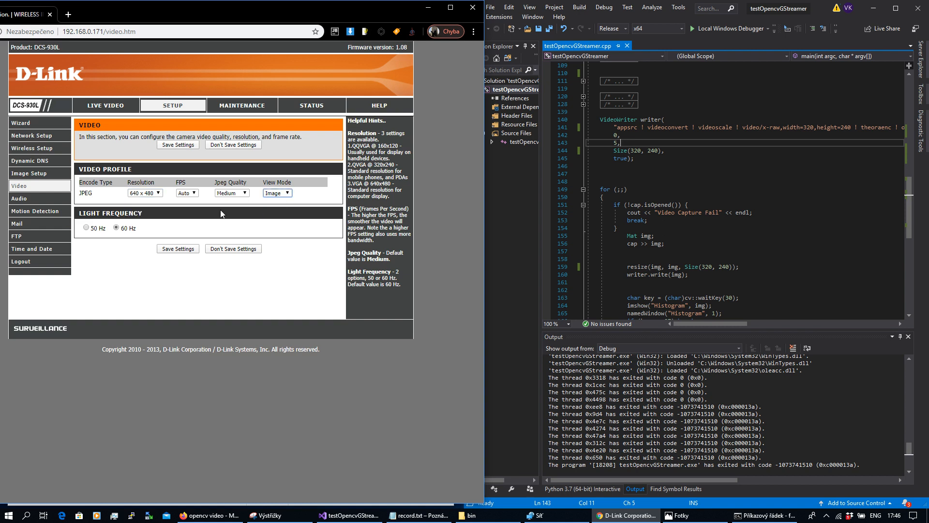
pyautogui.click(21, 198)
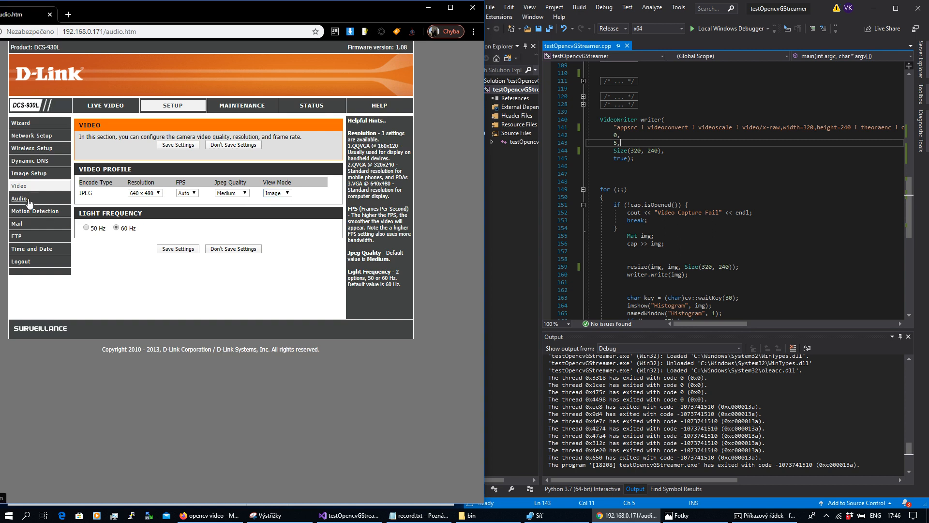
pyautogui.click(30, 211)
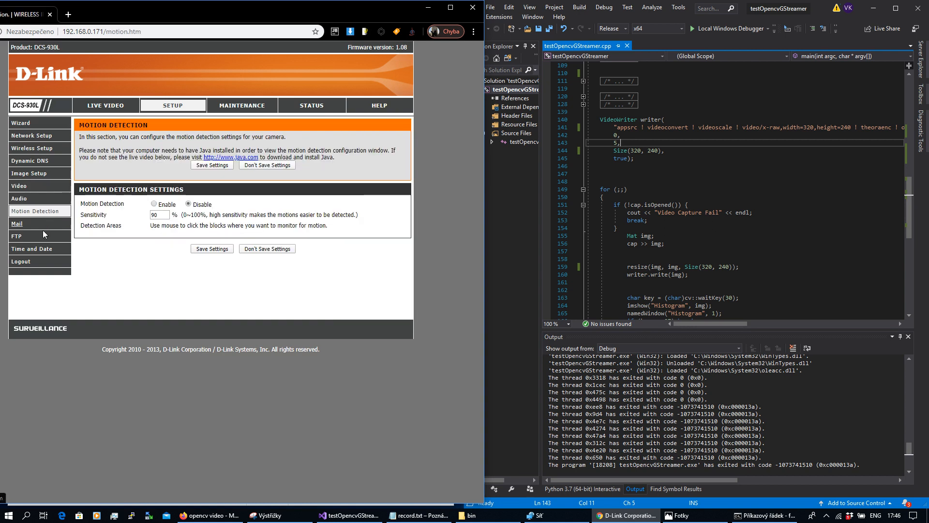
pyautogui.moveTo(100, 278)
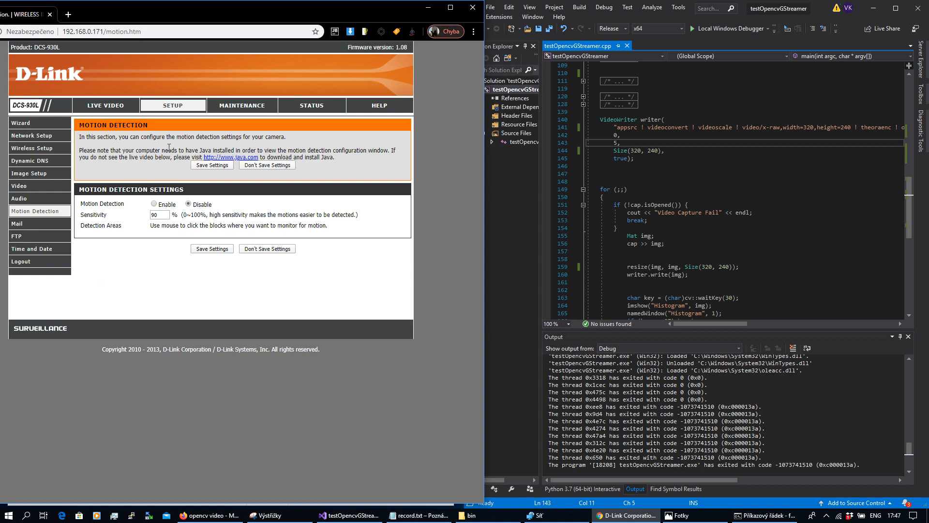
# Step: Open the Maintenance admin page and select the IP address in the Snapshot URL
pyautogui.click(242, 105)
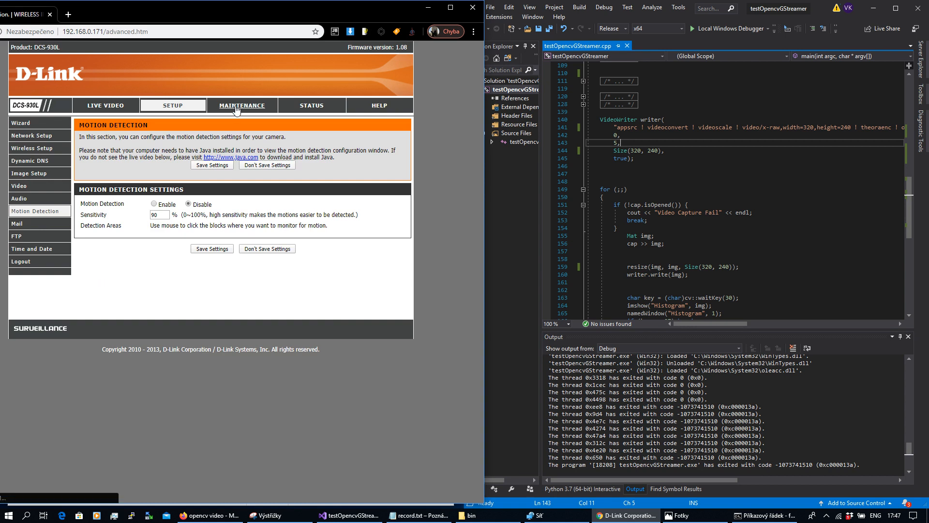
pyautogui.click(242, 105)
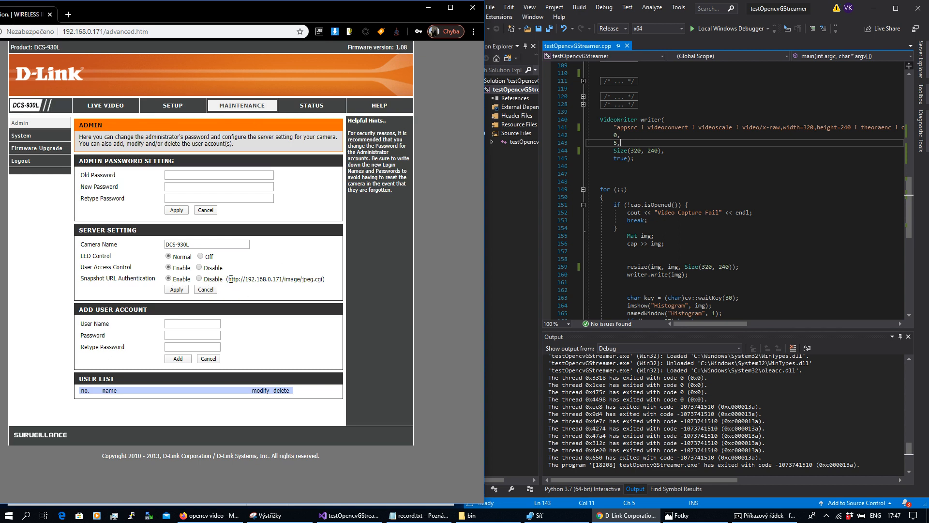
pyautogui.moveTo(227, 279); pyautogui.dragTo(284, 279)
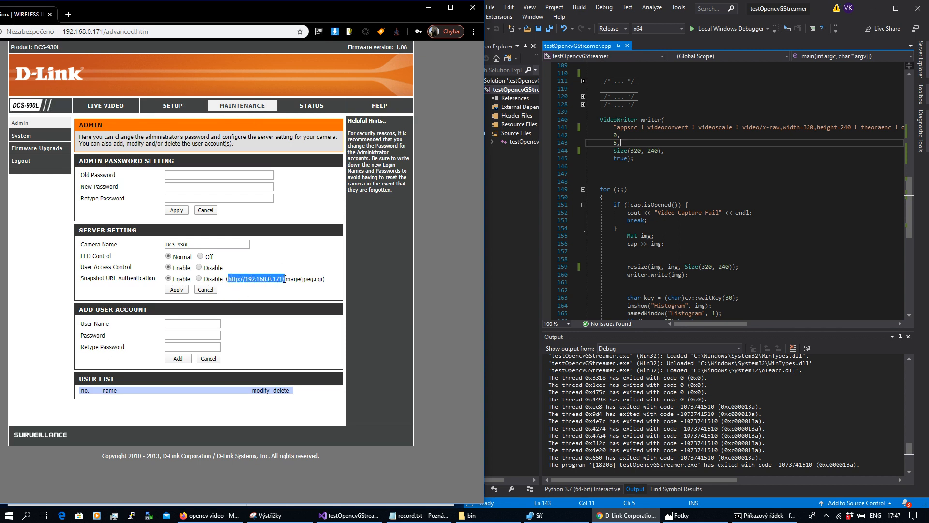
pyautogui.moveTo(314, 307)
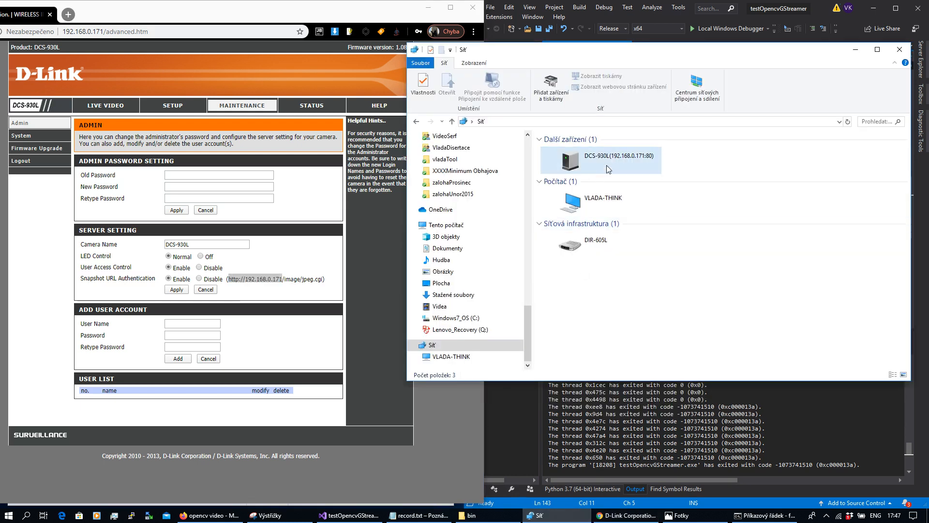
pyautogui.moveTo(582, 165)
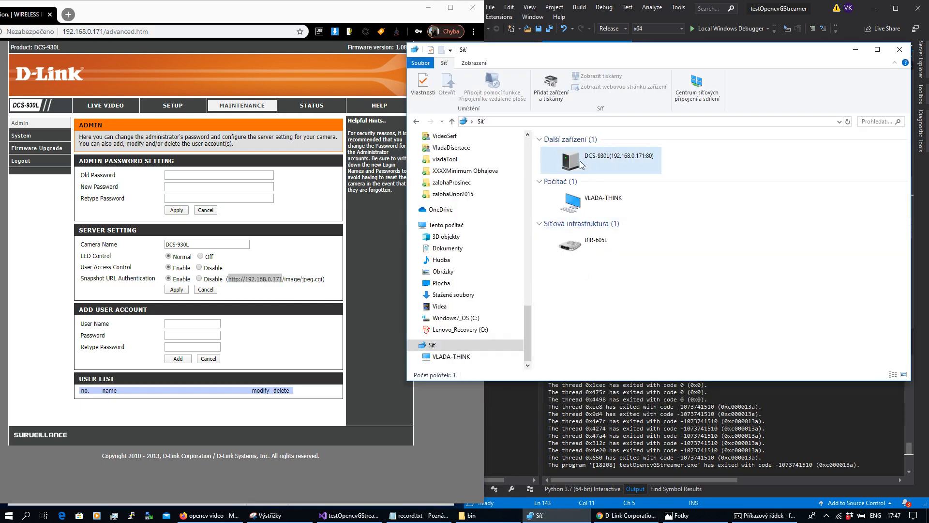
pyautogui.moveTo(585, 166)
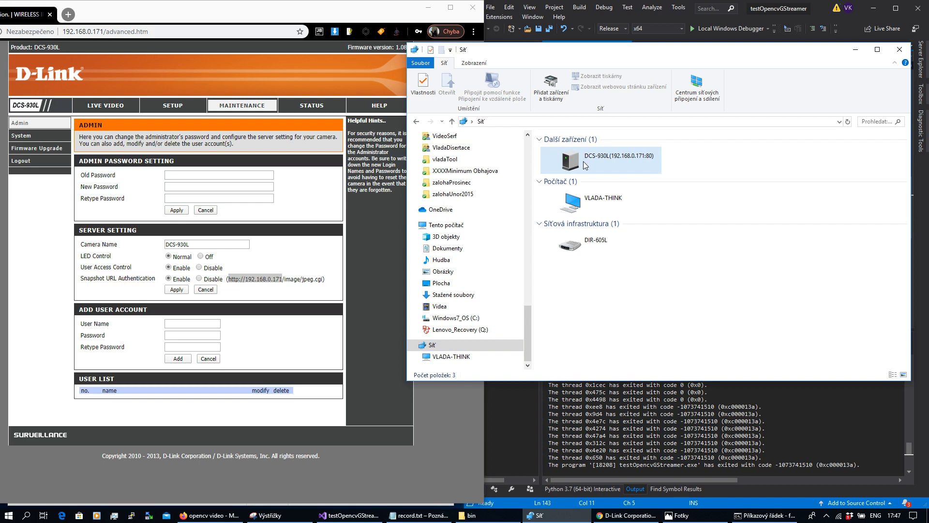
pyautogui.moveTo(652, 164)
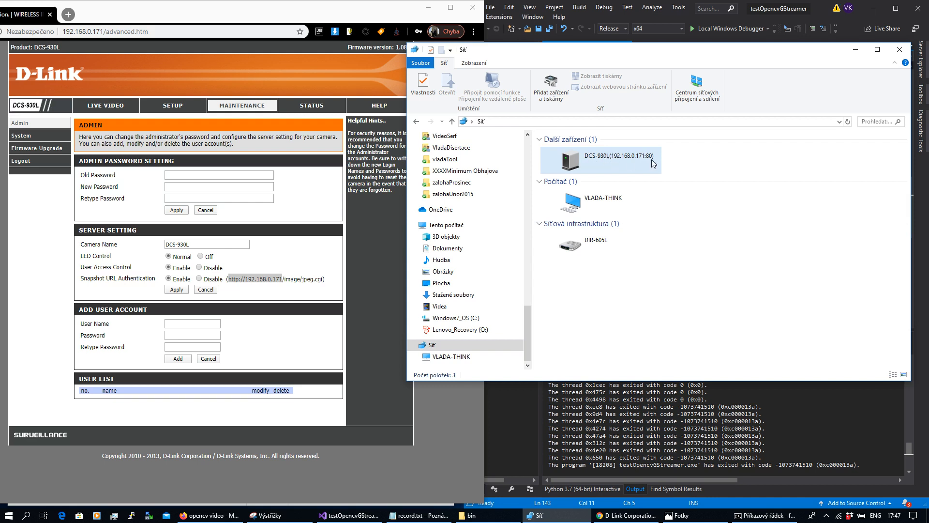
pyautogui.moveTo(724, 158)
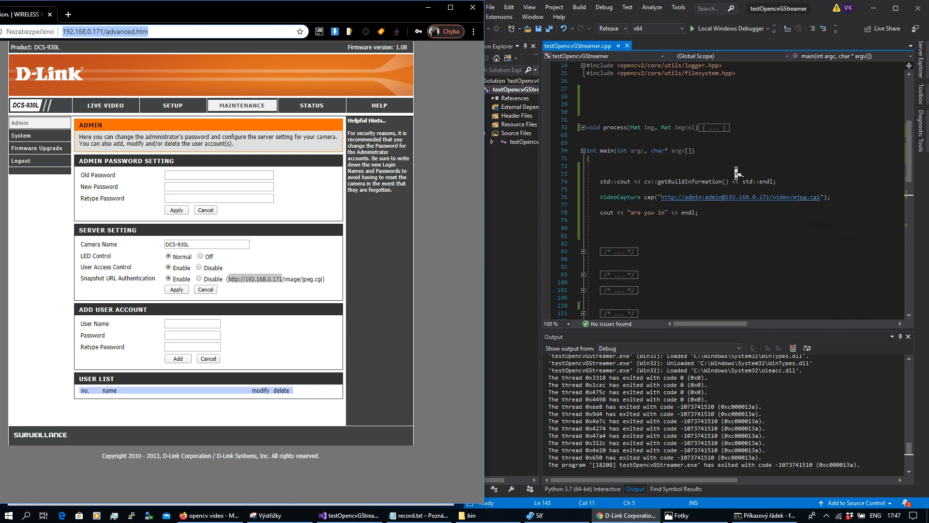
# Step: Select the camera's MJPEG stream URL in the VideoCapture line for copying
pyautogui.scroll(-3)
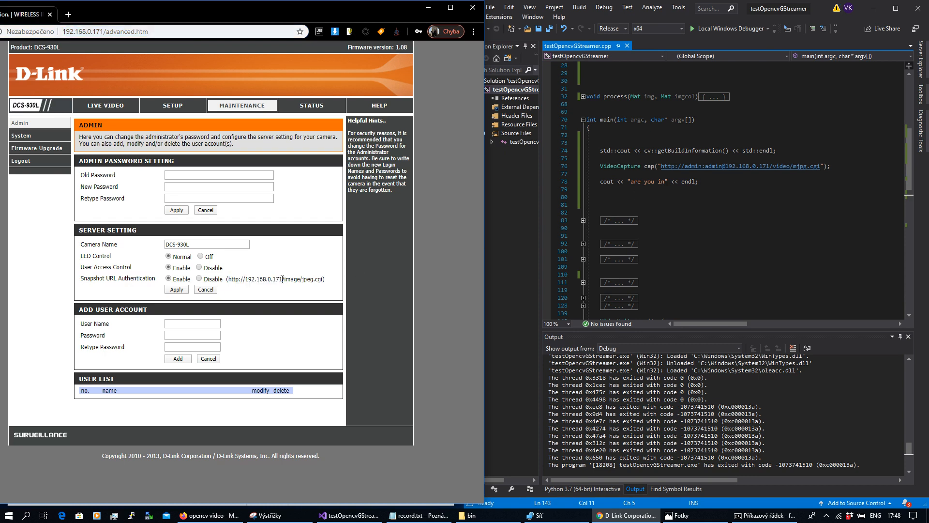
pyautogui.doubleClick(255, 279)
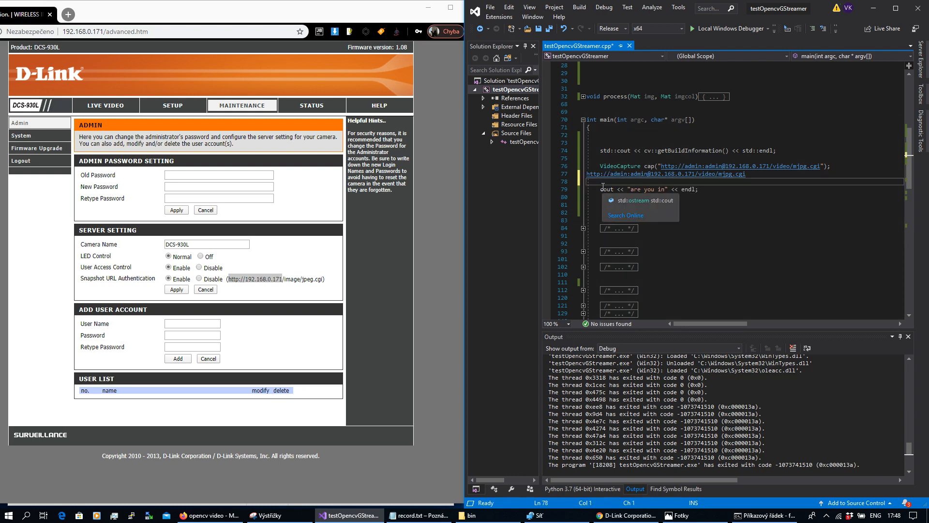
pyautogui.write('rtsp')
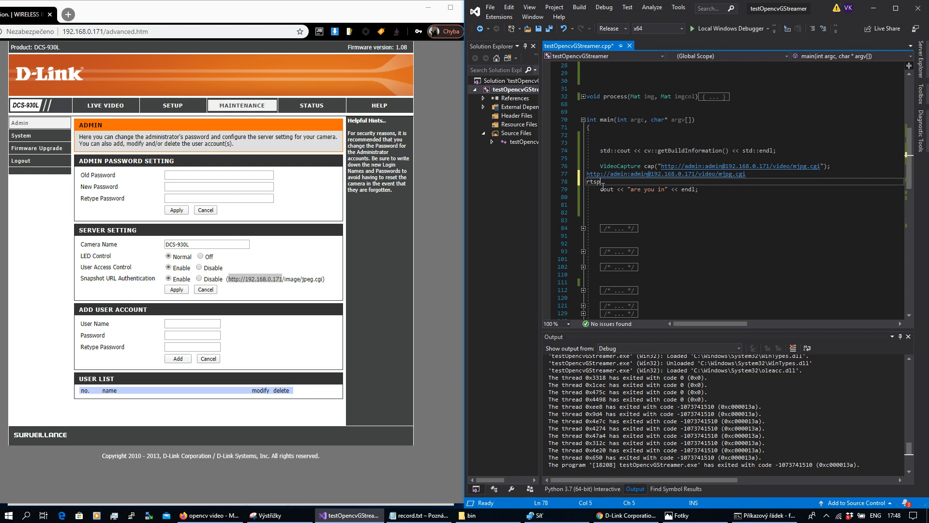
pyautogui.write(':')
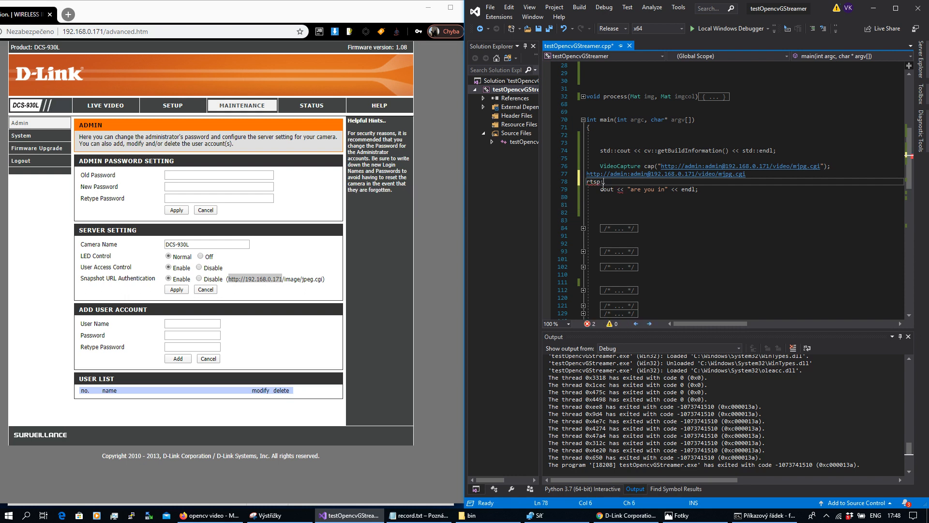
pyautogui.write('//')
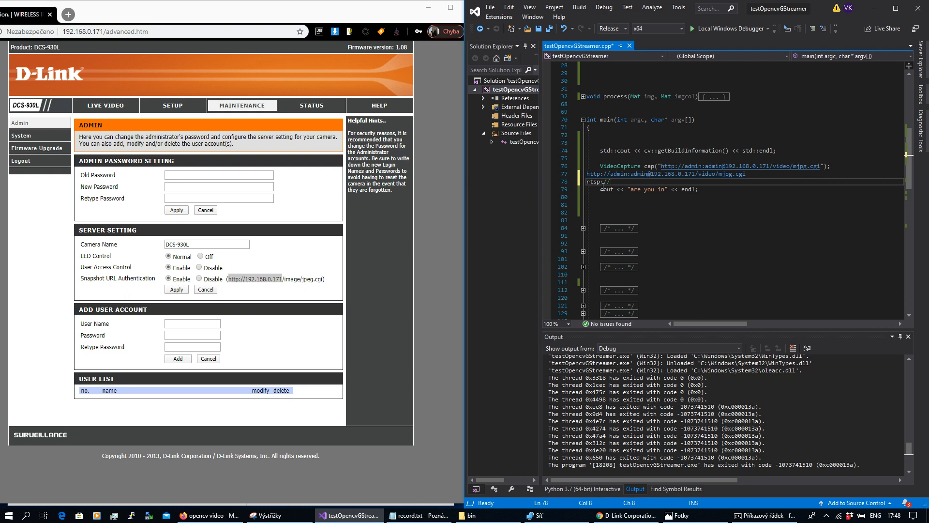
pyautogui.write('A')
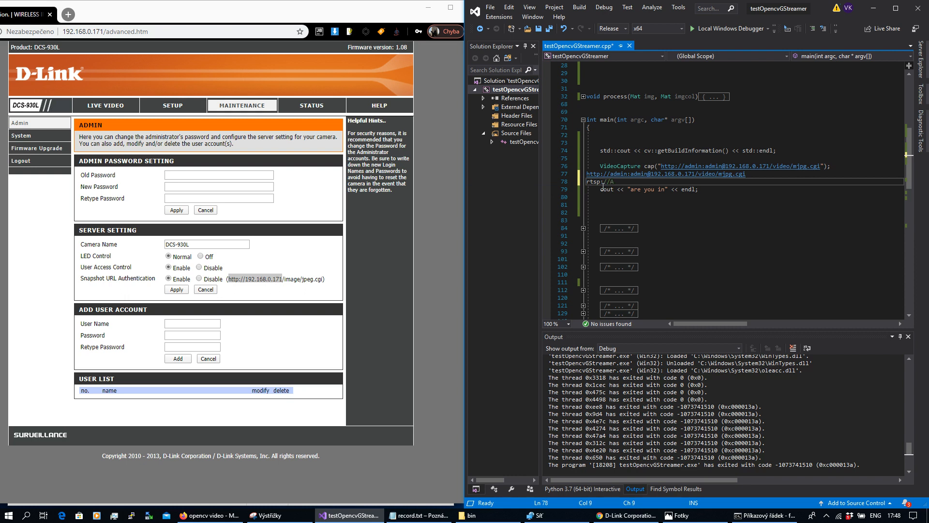
pyautogui.press('Backspace')
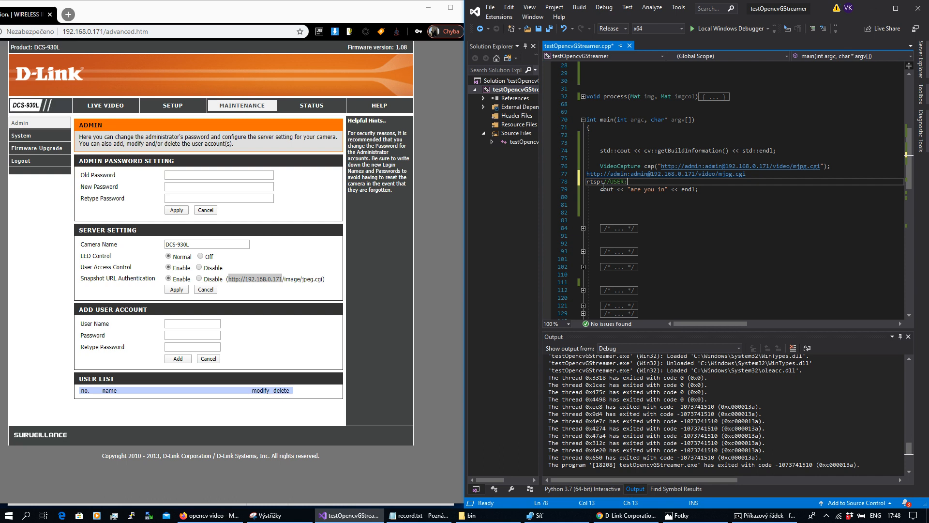
pyautogui.write('PA')
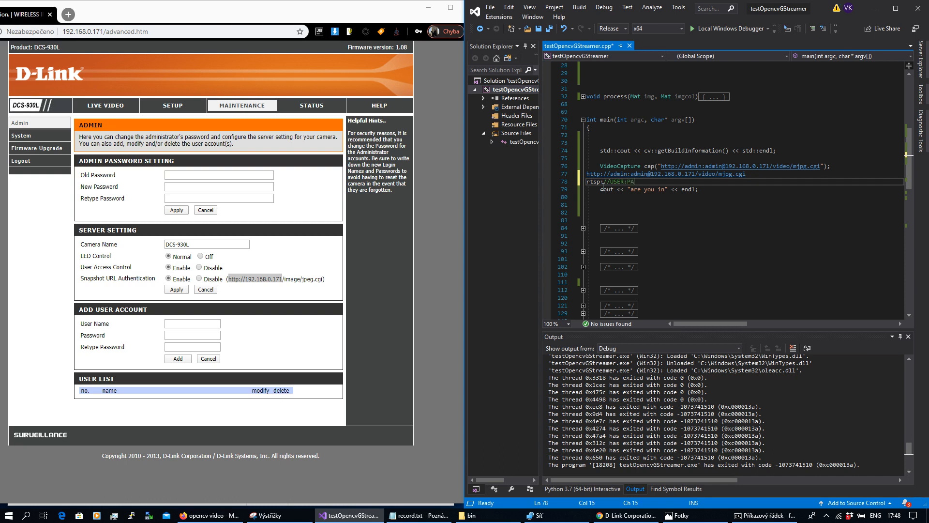
pyautogui.write('ASSWORD@IP:')
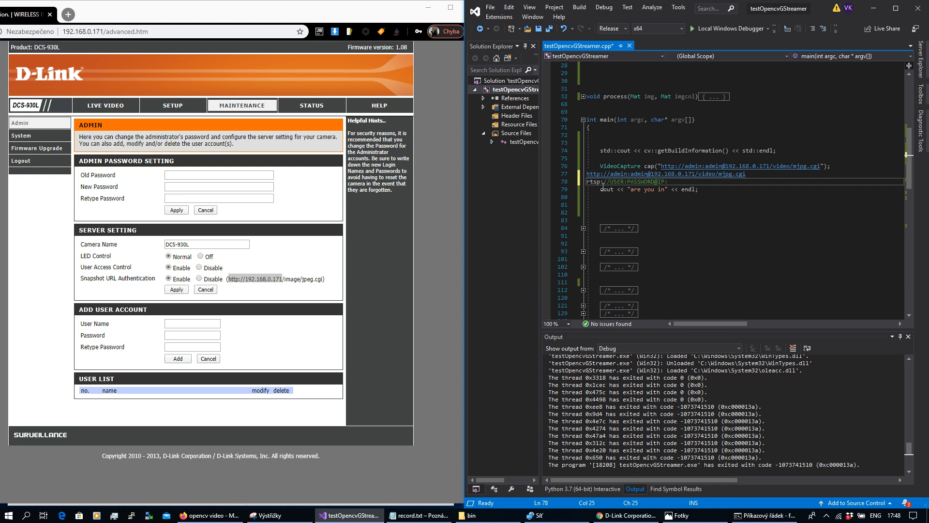
pyautogui.write('POE')
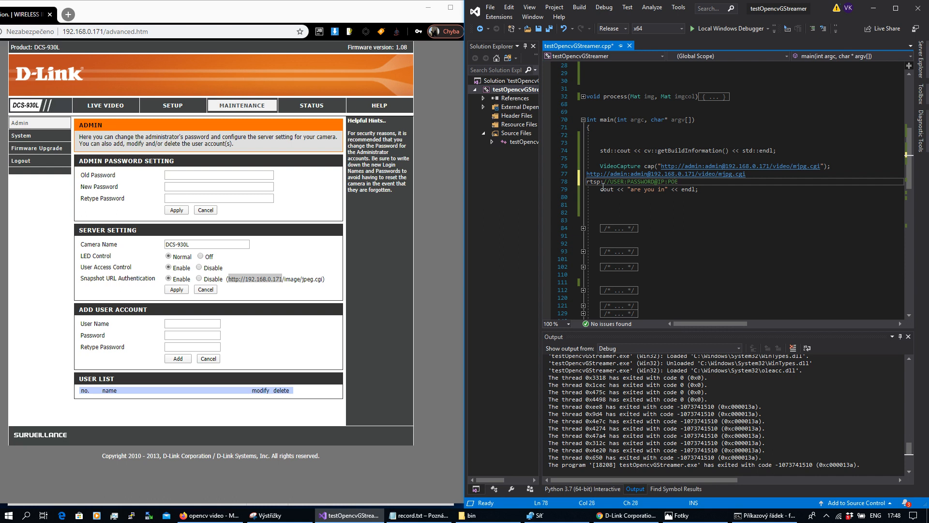
pyautogui.press('Backspace')
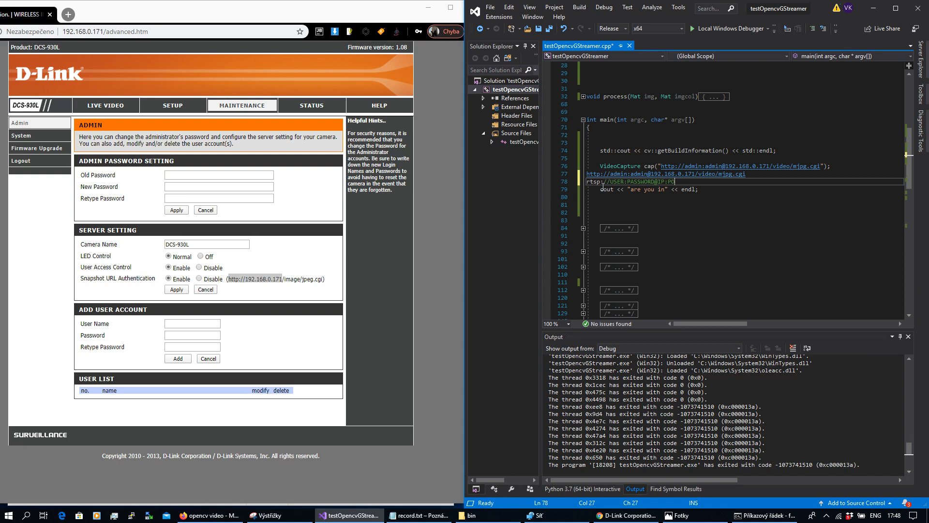
pyautogui.write('ORT')
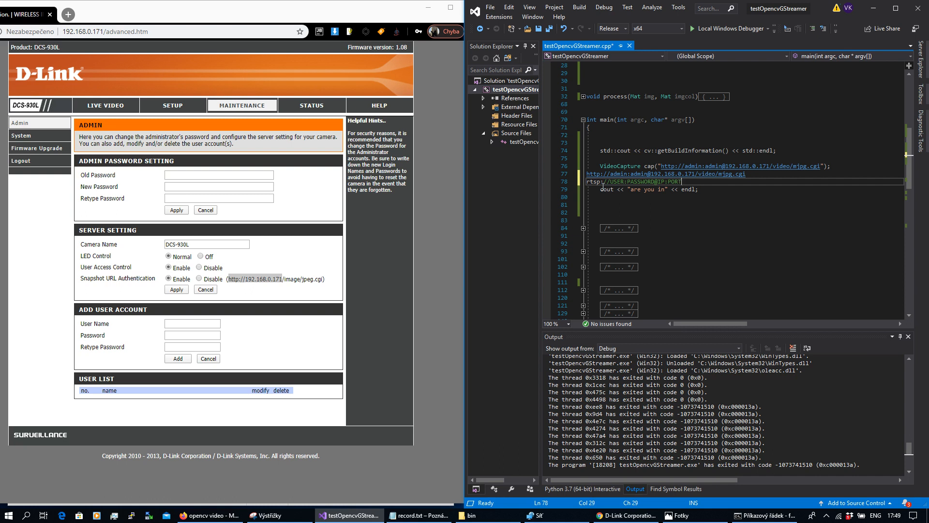
pyautogui.write('/')
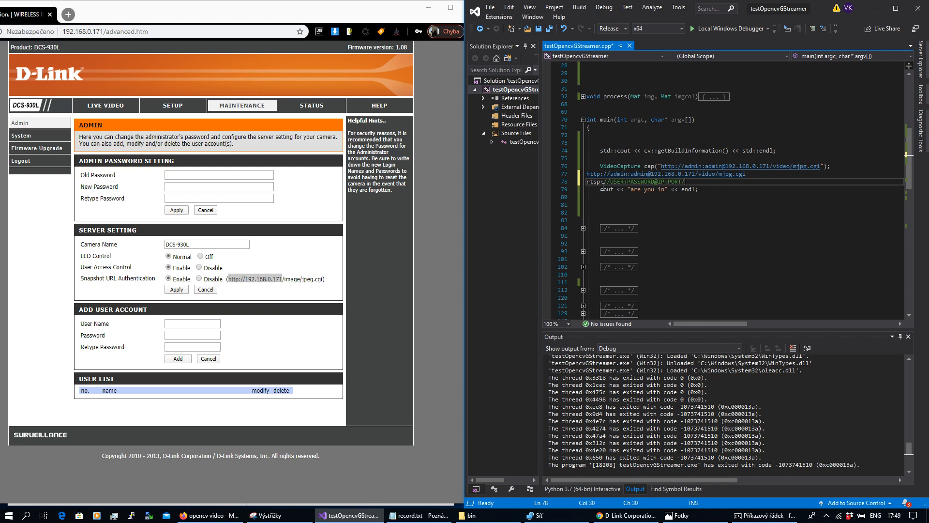
pyautogui.write('url/')
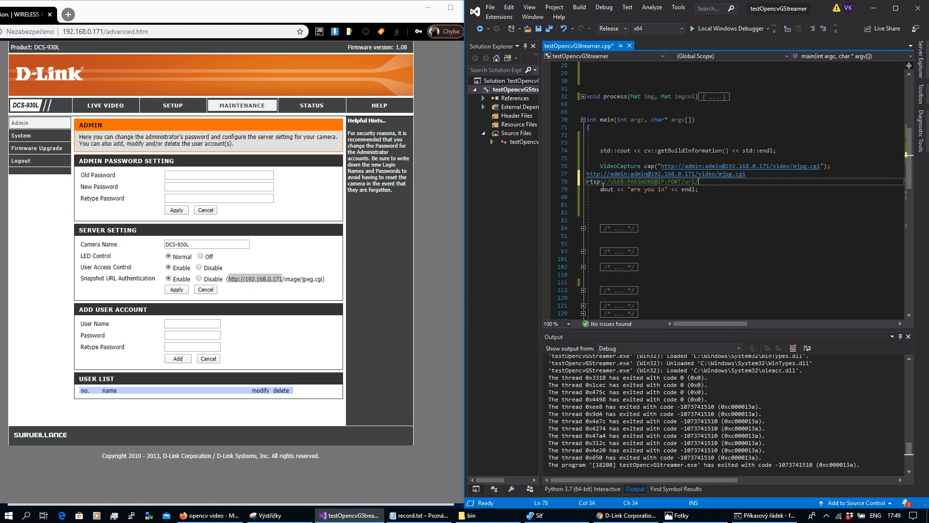
pyautogui.write('pattern')
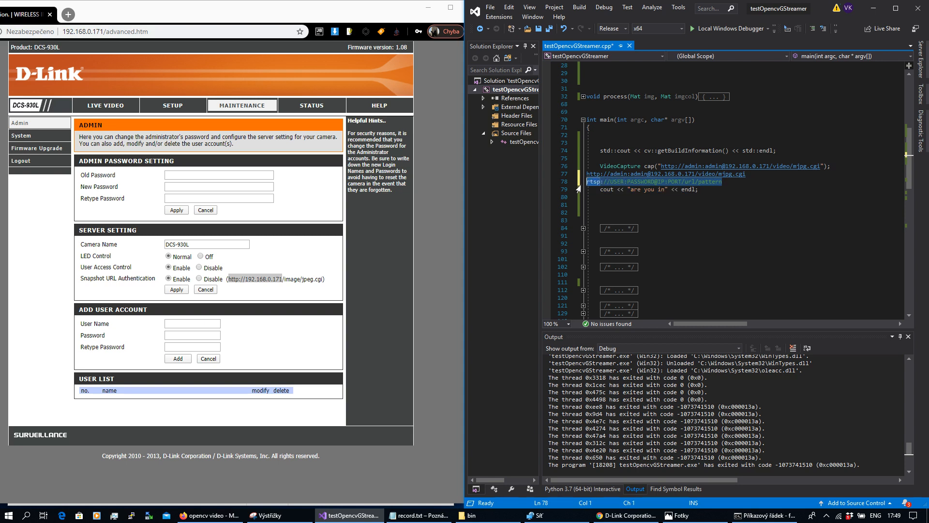
pyautogui.press('Delete')
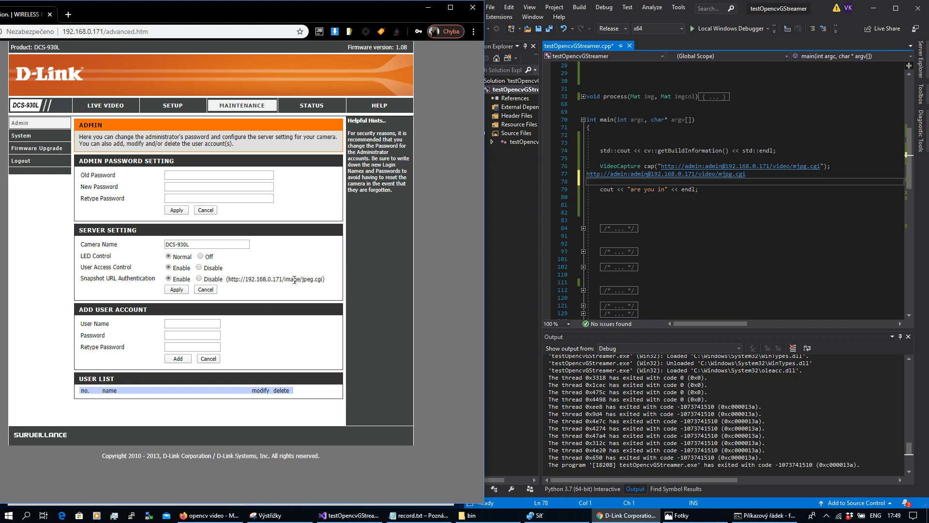
# Step: Delete the duplicate pasted URL line, then compare the jpeg part of the address
pyautogui.moveTo(226, 278); pyautogui.dragTo(283, 279)
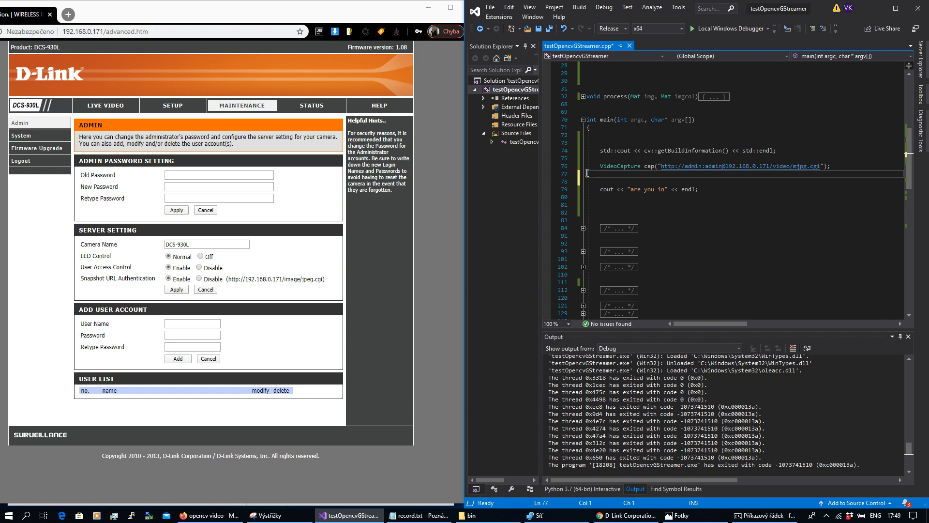
pyautogui.moveTo(728, 169)
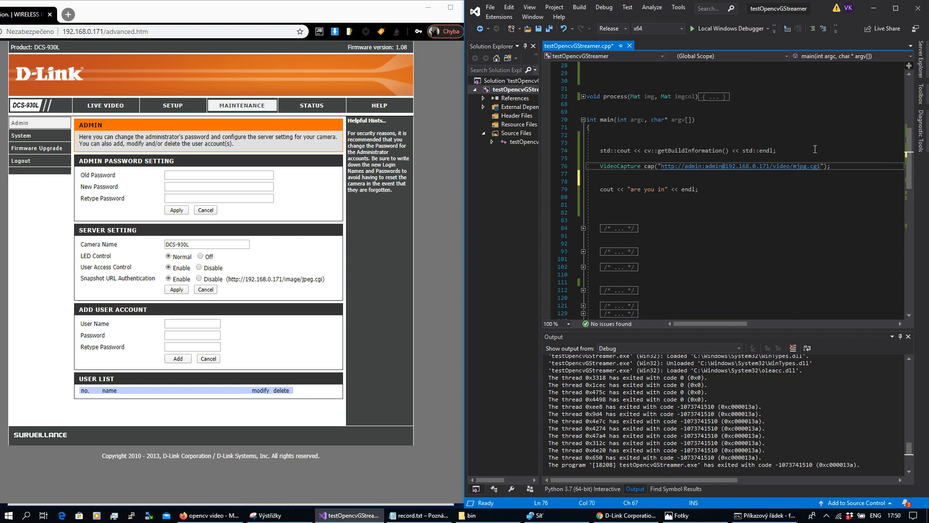
pyautogui.moveTo(664, 166)
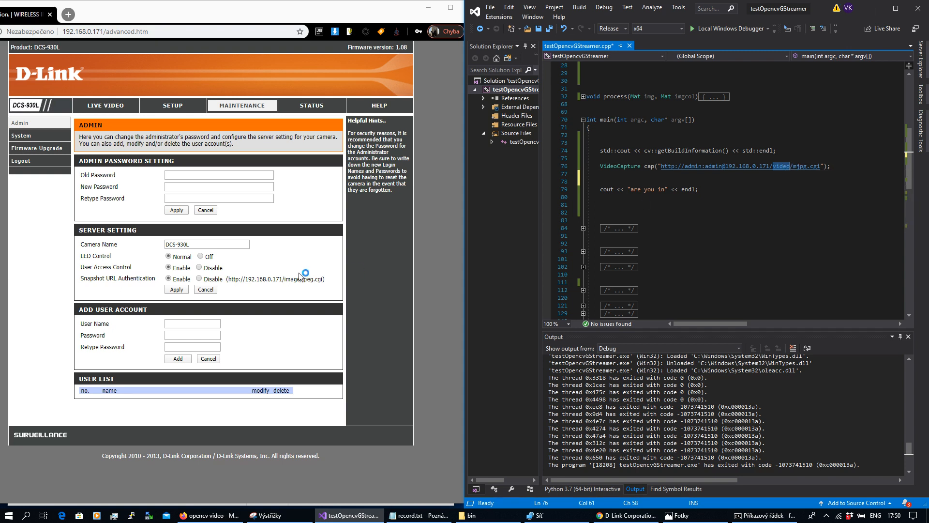
pyautogui.moveTo(654, 228)
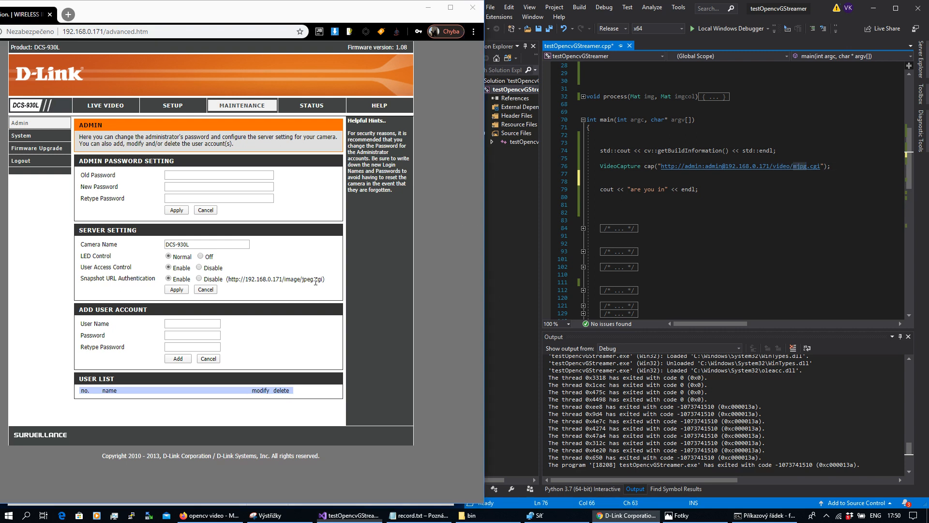
pyautogui.doubleClick(304, 279)
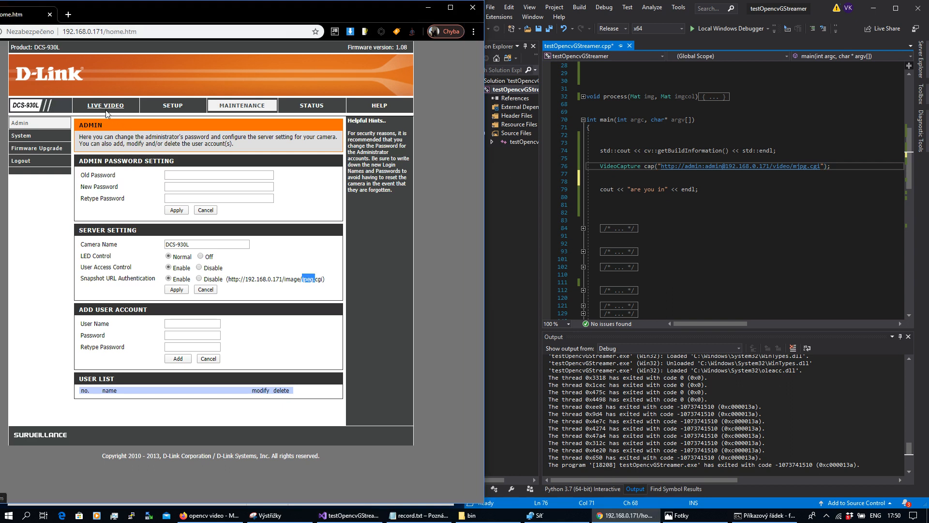
# Step: Review main()'s VideoCapture URL and VideoWriter GStreamer pipeline code
pyautogui.click(105, 105)
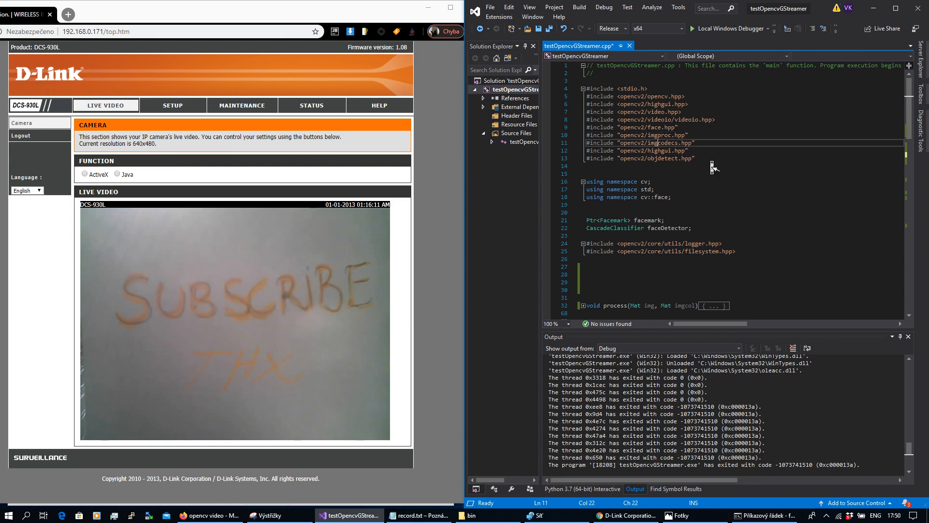
pyautogui.scroll(-3)
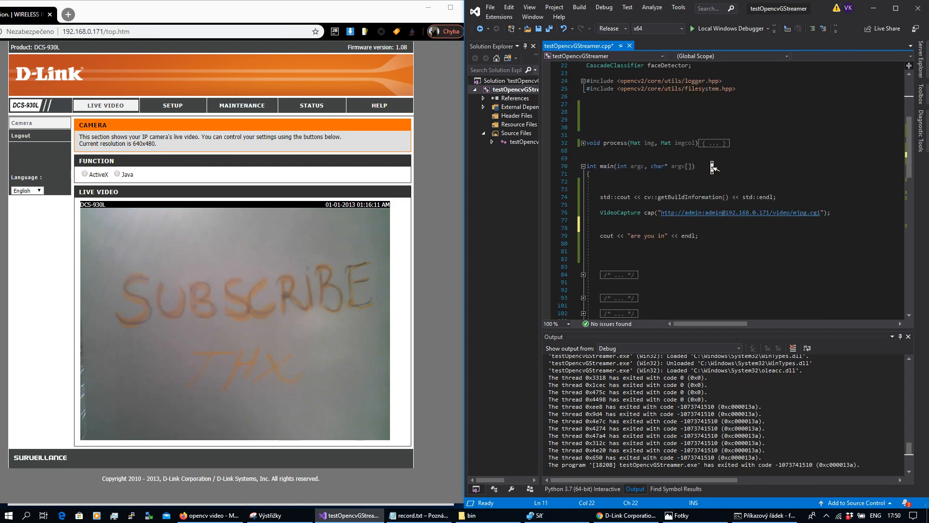
pyautogui.scroll(-3)
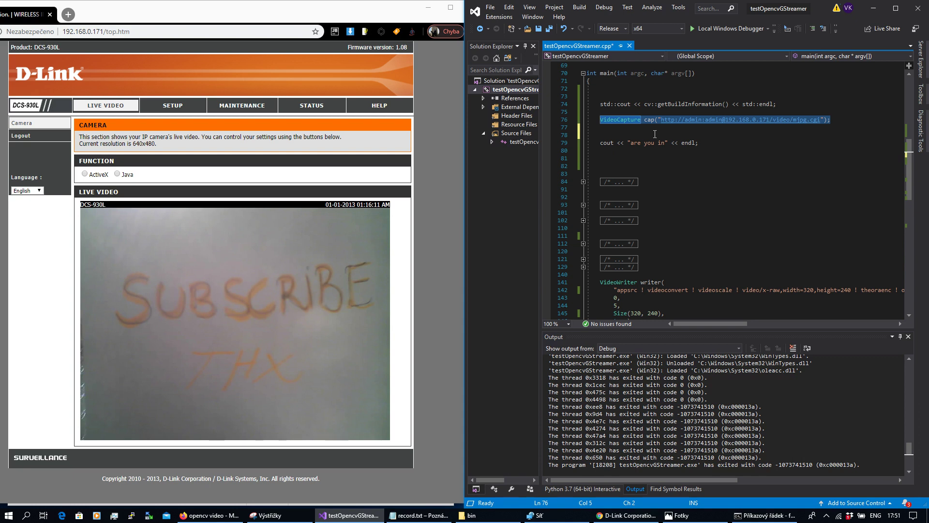
pyautogui.scroll(-3)
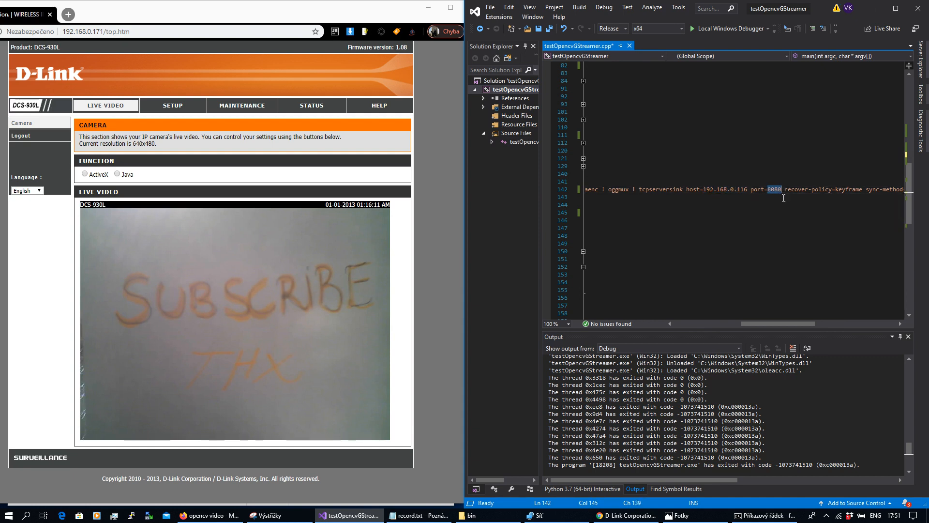
pyautogui.hscroll(3)
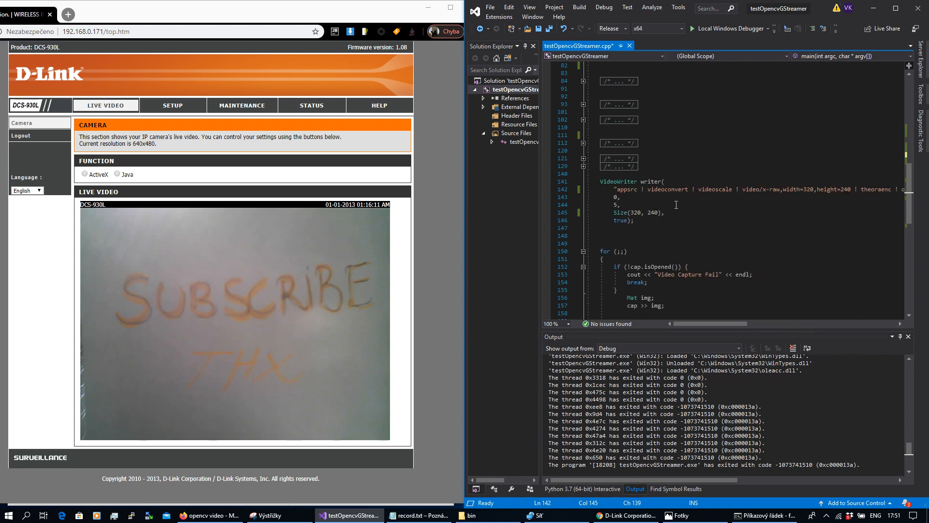
pyautogui.scroll(-3)
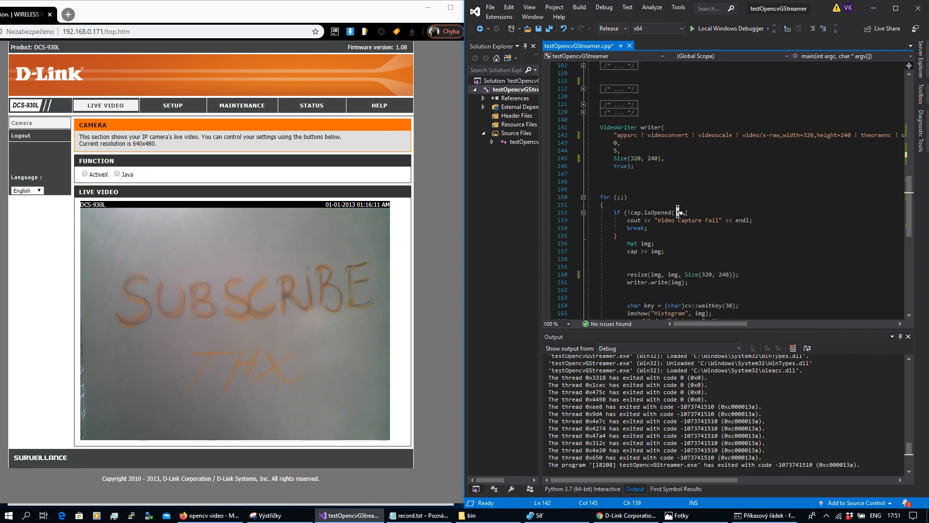
pyautogui.scroll(-3)
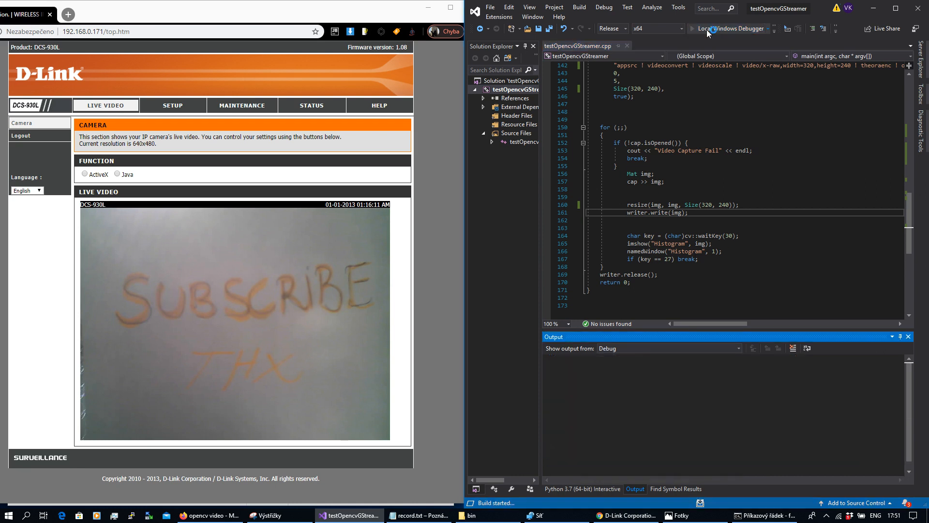
# Step: Launch the streamer with Local Windows Debugger to bring up the console and Histogram window
pyautogui.click(685, 29)
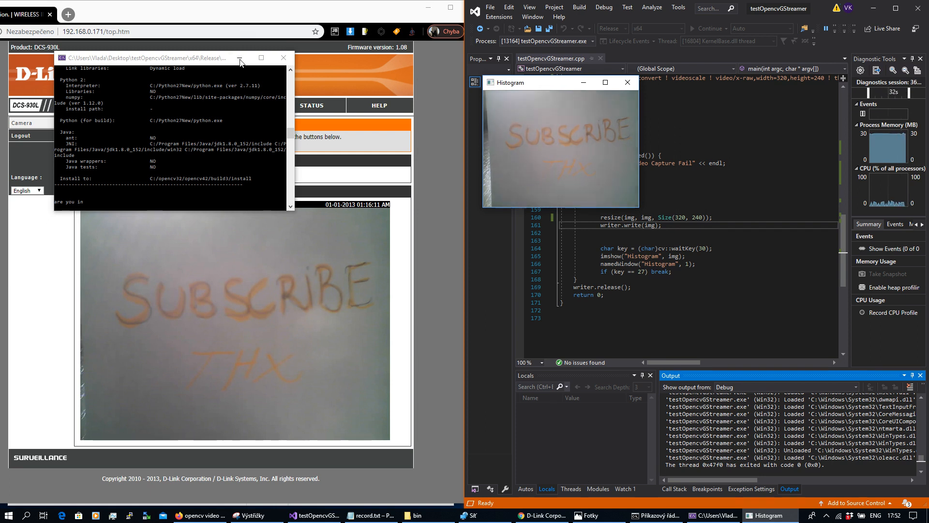
# Step: Minimize the console and drag the Histogram preview window up and aside
pyautogui.click(284, 58)
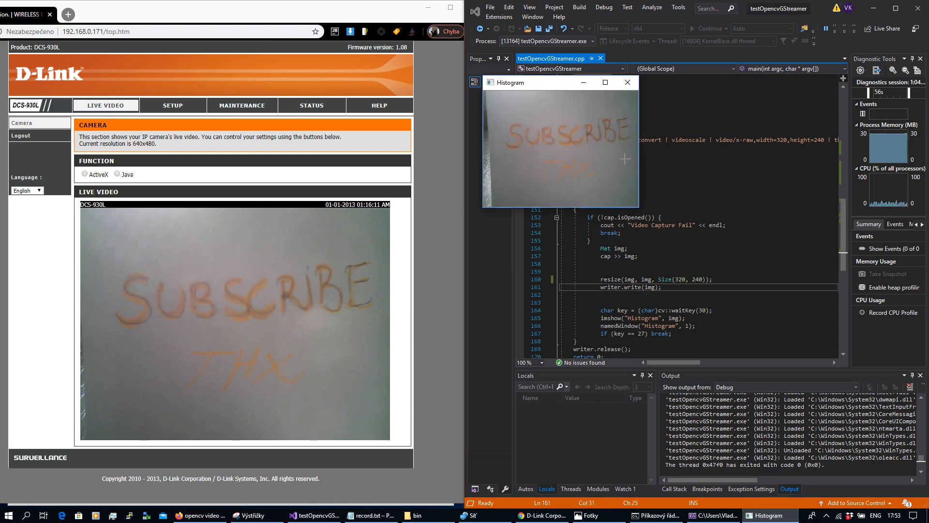
pyautogui.moveTo(507, 82); pyautogui.dragTo(525, 89)
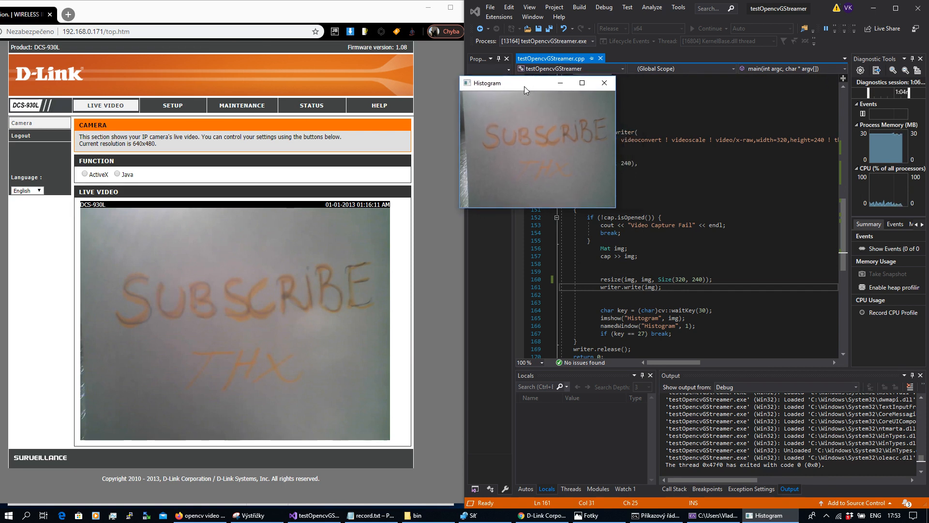
pyautogui.moveTo(523, 83); pyautogui.dragTo(528, 13)
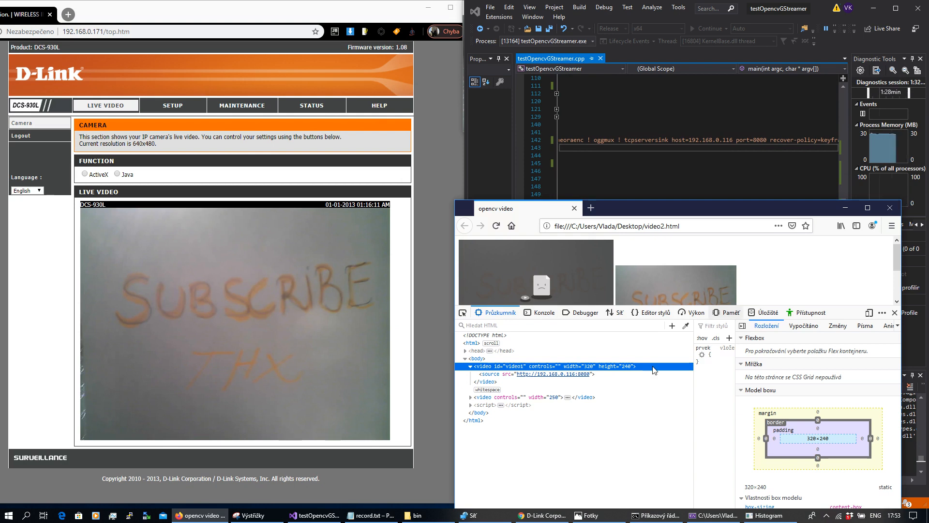
pyautogui.moveTo(567, 369)
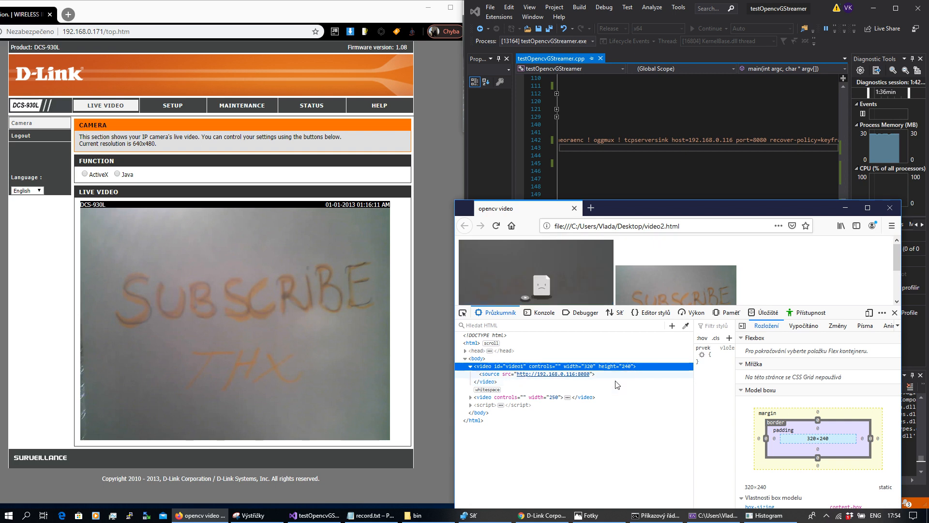
pyautogui.moveTo(586, 376)
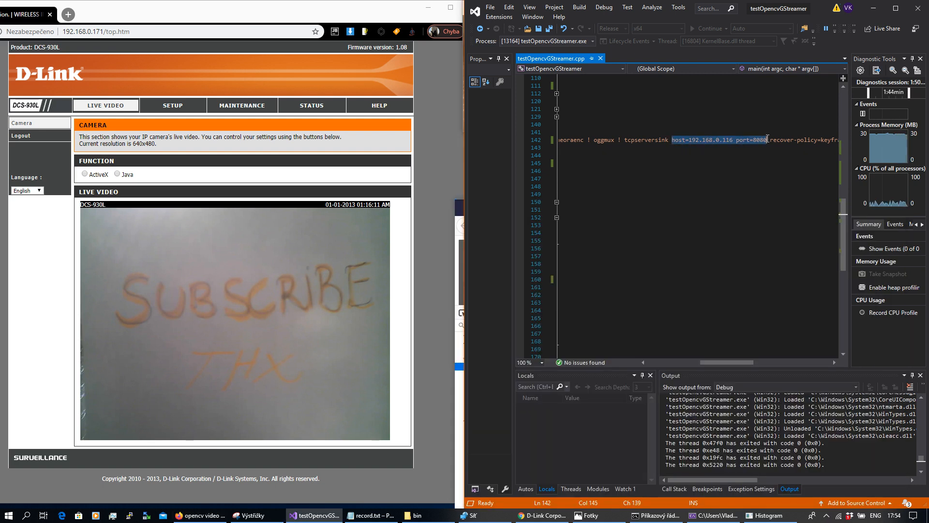
# Step: Close Firefox DevTools after matching the video source to the code's host and port
pyautogui.click(202, 515)
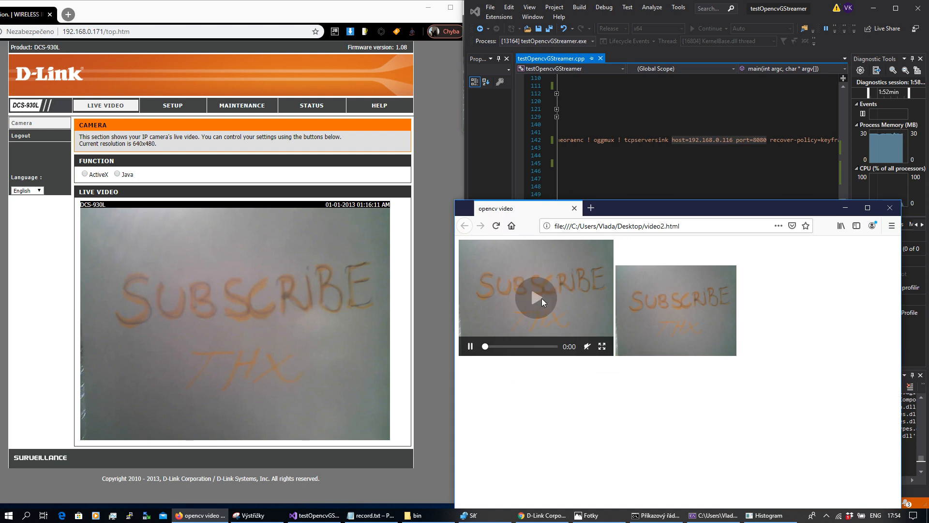
# Step: Reload video2.html and play the first re-streamed camera video
pyautogui.click(536, 297)
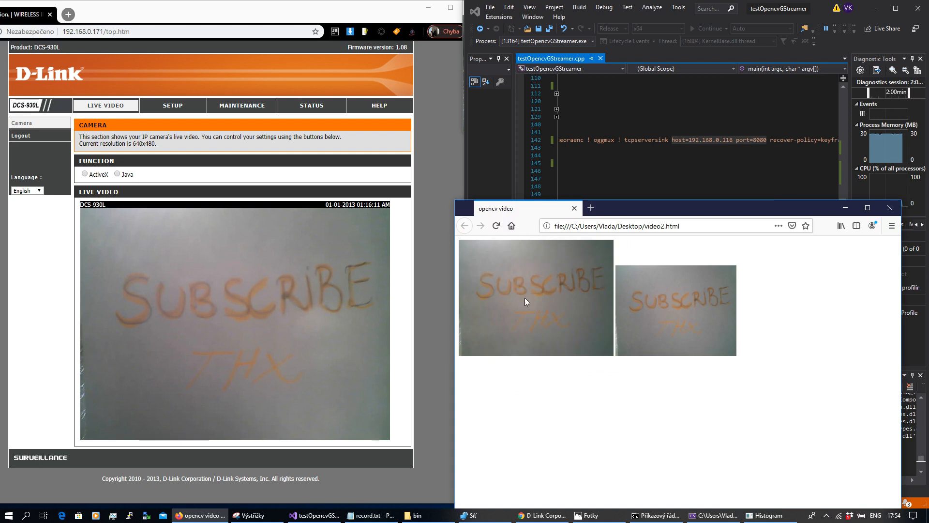
pyautogui.moveTo(675, 328)
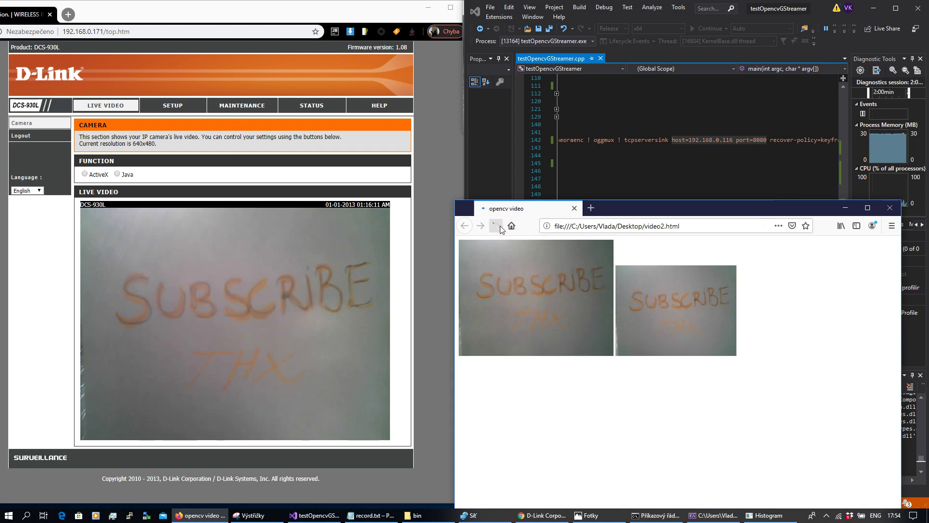
pyautogui.click(496, 225)
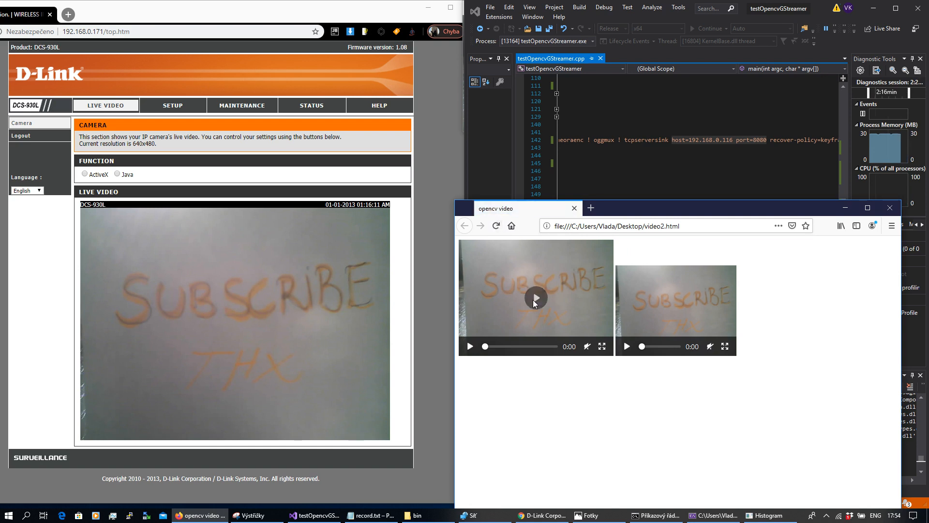
pyautogui.click(536, 298)
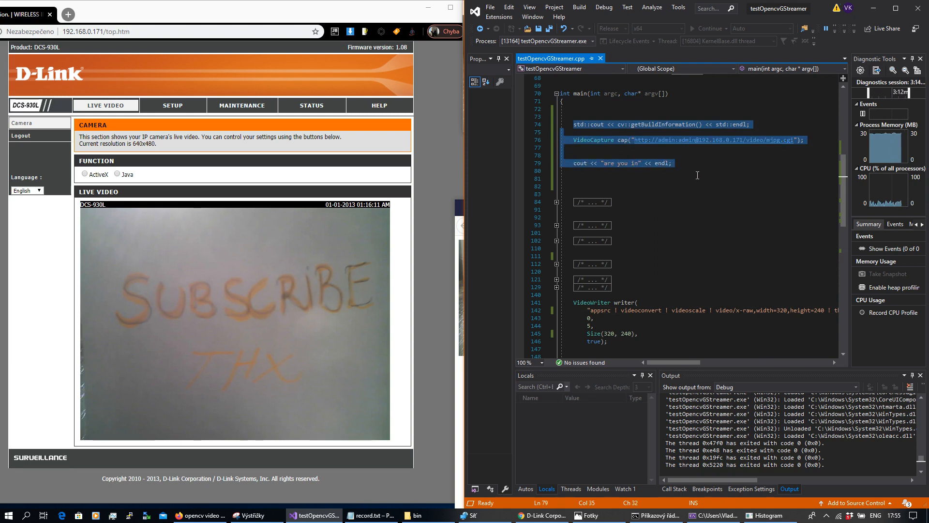
pyautogui.moveTo(691, 142)
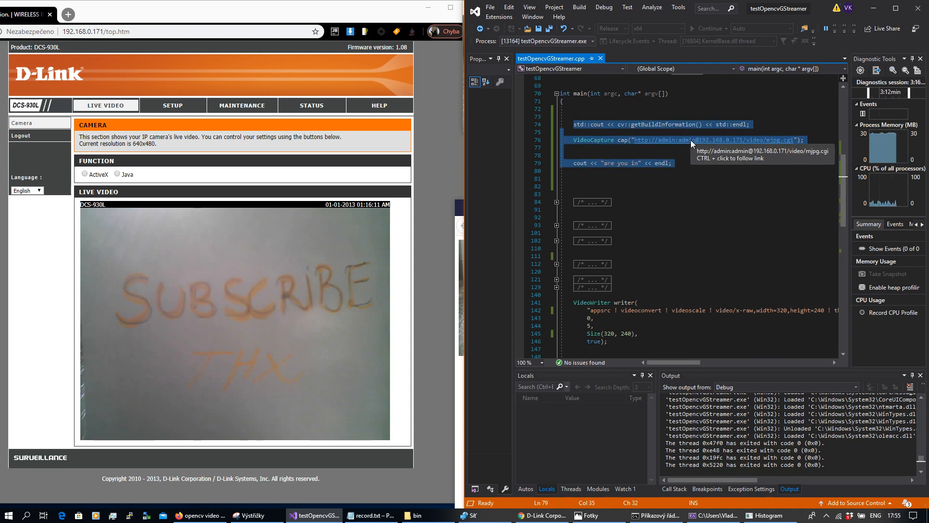
# Step: Deselect lines 74–79 holding the VideoCapture call with the MJPEG address
pyautogui.click(774, 156)
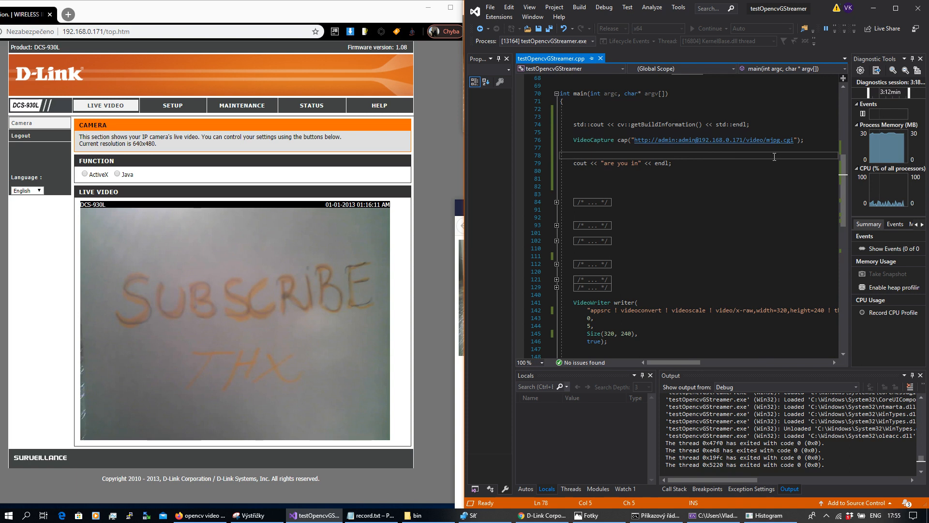
pyautogui.moveTo(426, 147)
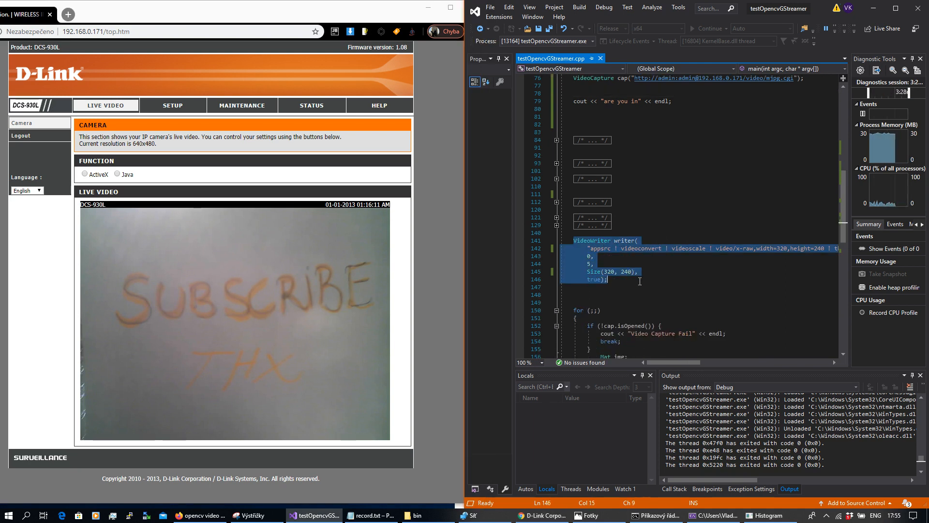
pyautogui.scroll(-3)
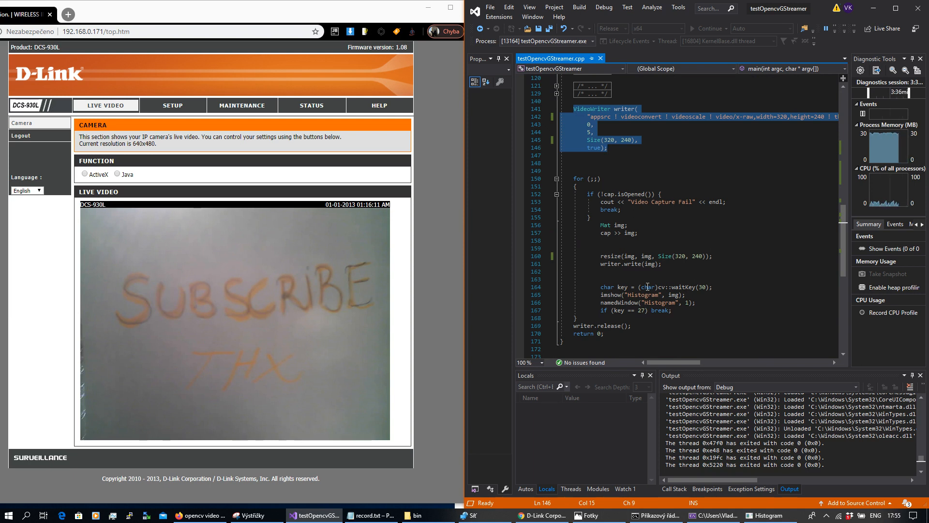
pyautogui.click(651, 516)
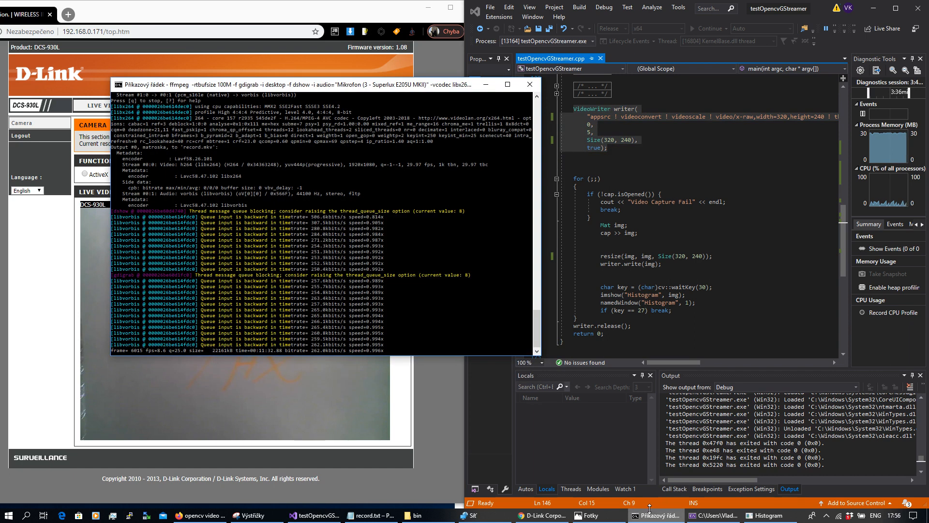